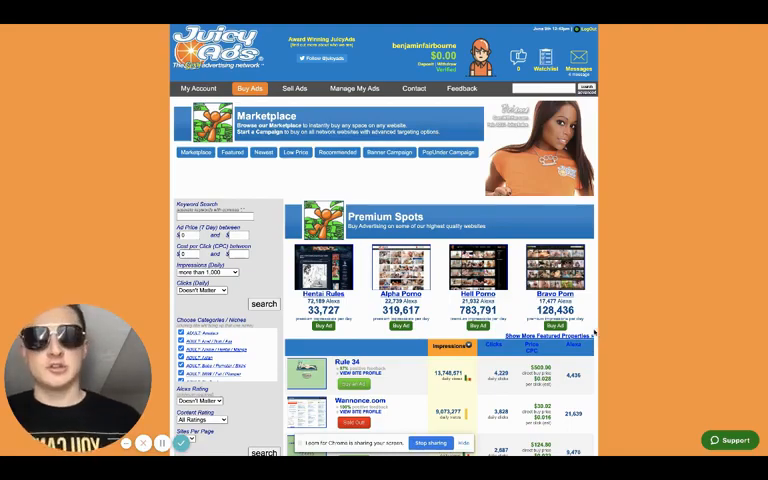
Step: Change the SmartLink type from Dating (18+) to Global Adult (18+)
scroll("down", 3)
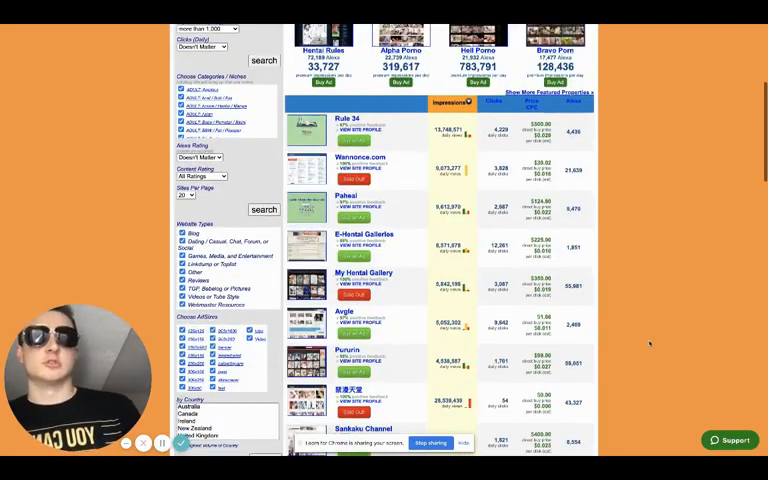
scroll("down", 3)
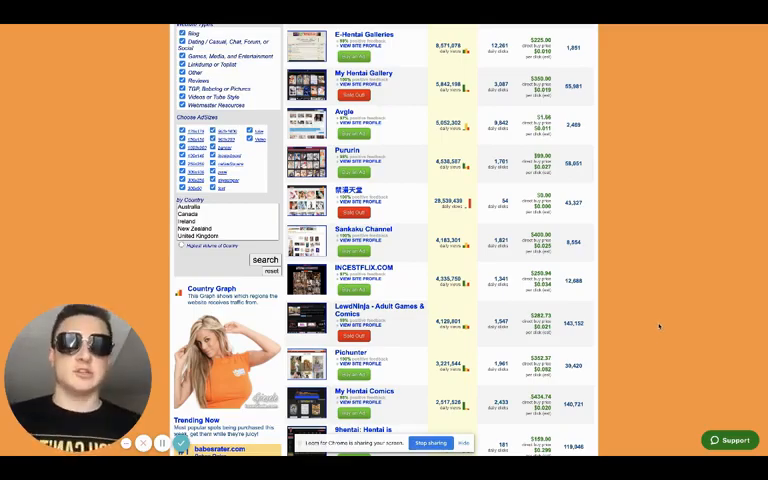
scroll("up", 3)
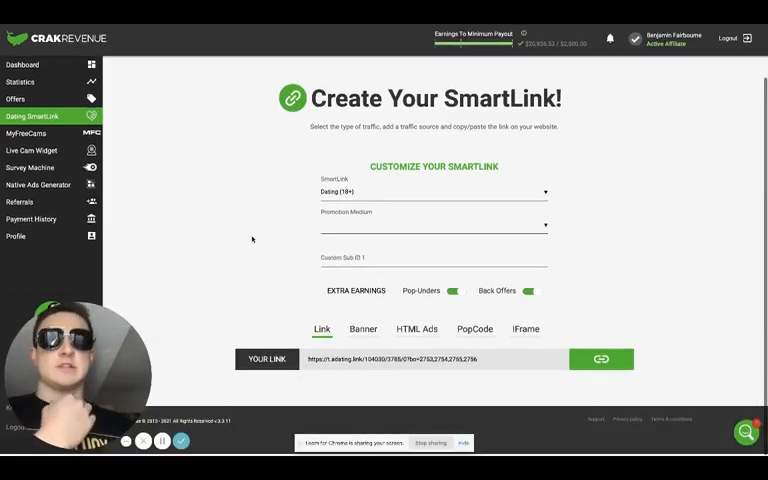
left_click(432, 192)
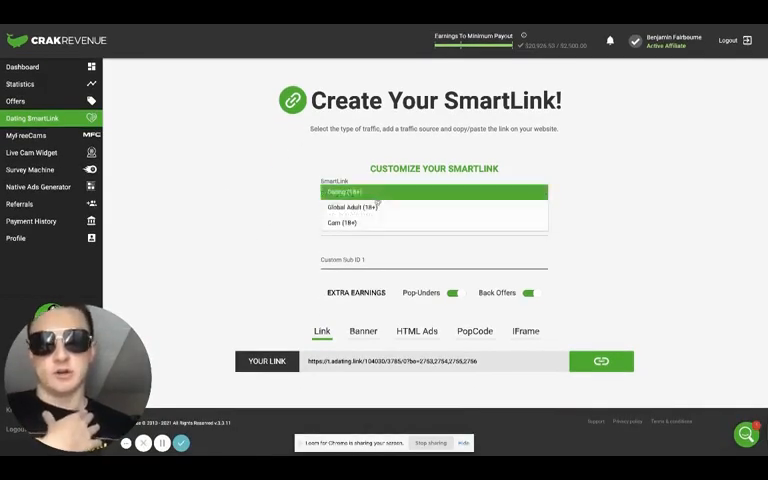
left_click(370, 208)
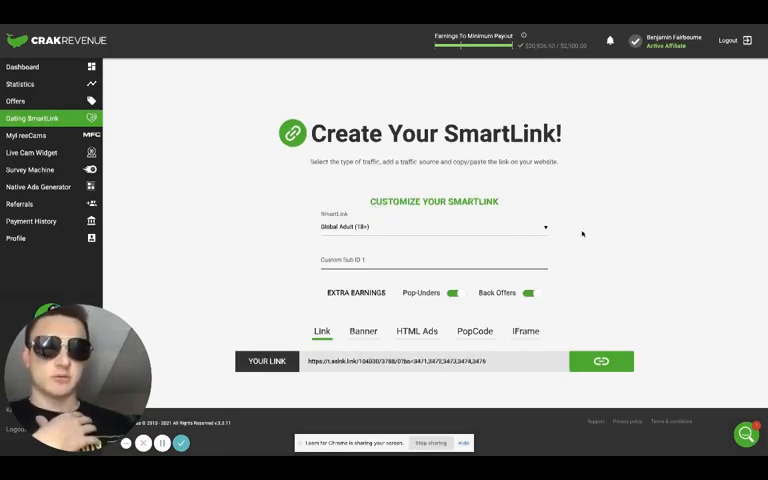
Step: Reselect the SmartLink type so the Your Link field shows the updated Global Adult link
left_click(432, 228)
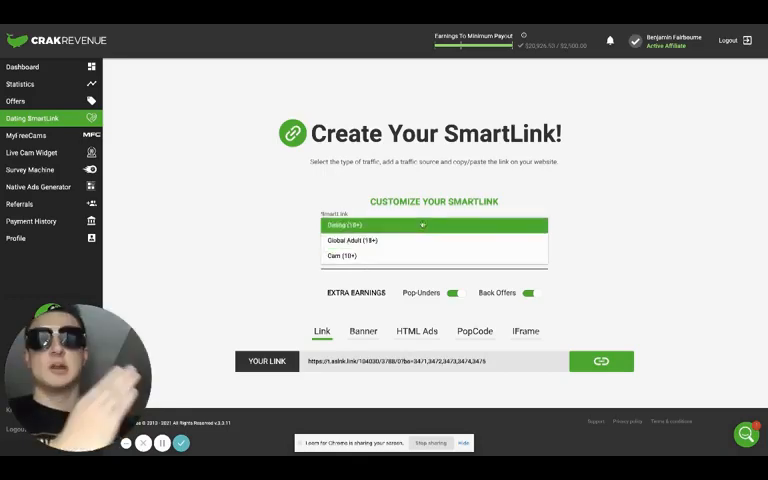
left_click(360, 240)
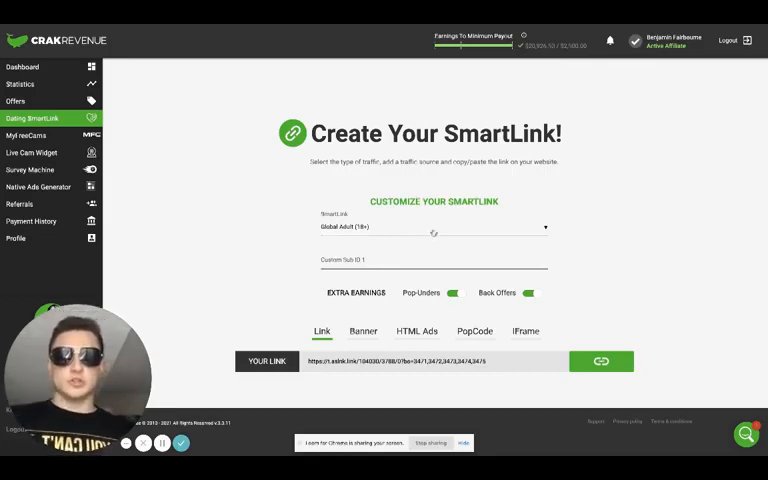
left_click(432, 228)
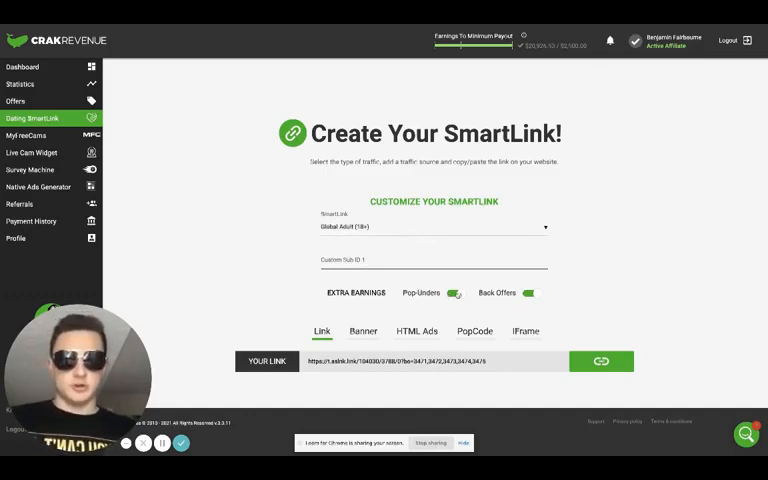
left_click(456, 292)
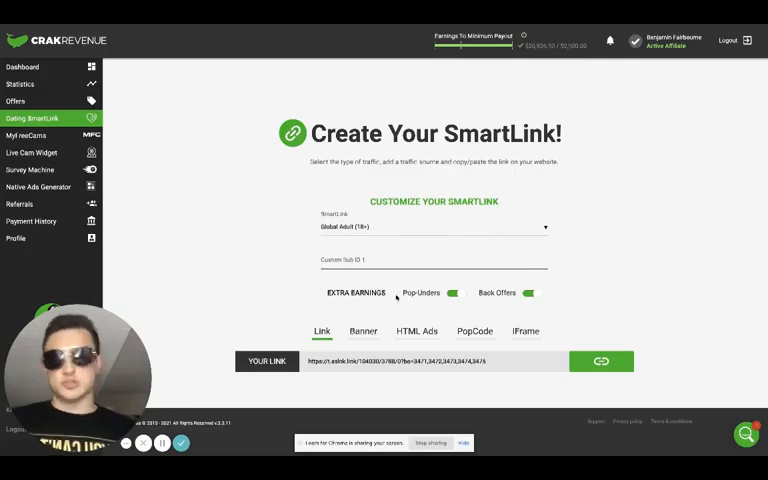
mouse_move(416, 276)
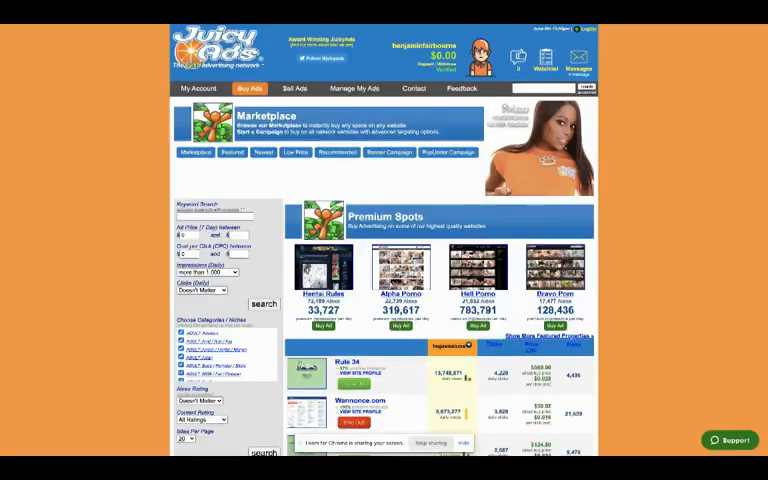
scroll("down", 3)
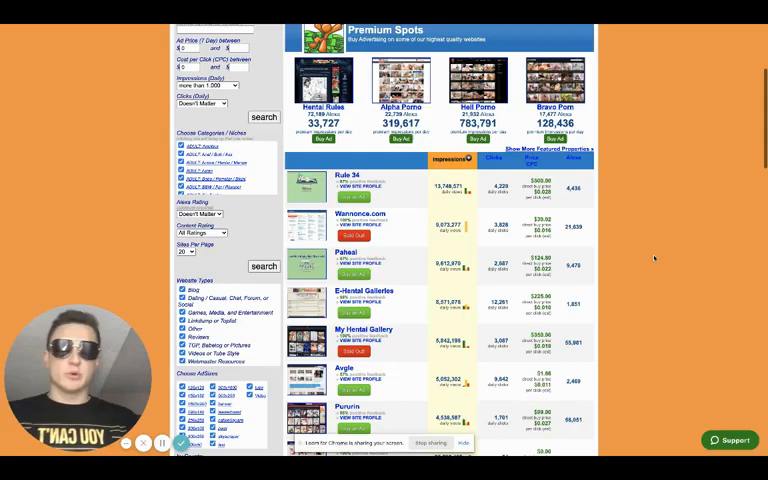
scroll("down", 3)
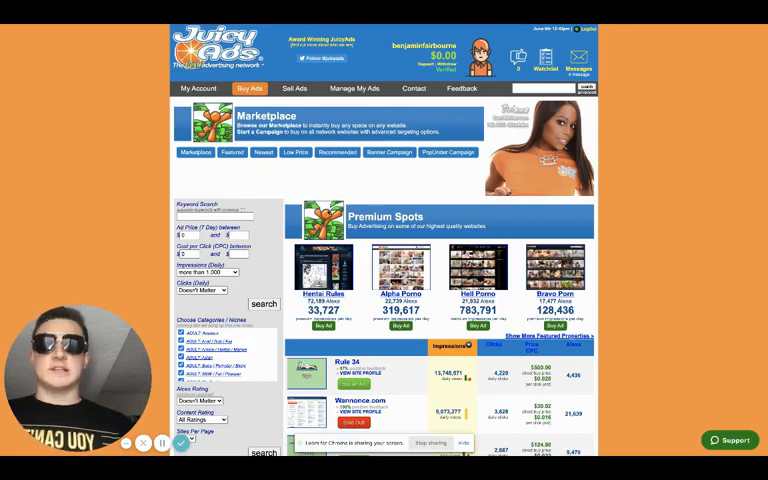
mouse_move(466, 180)
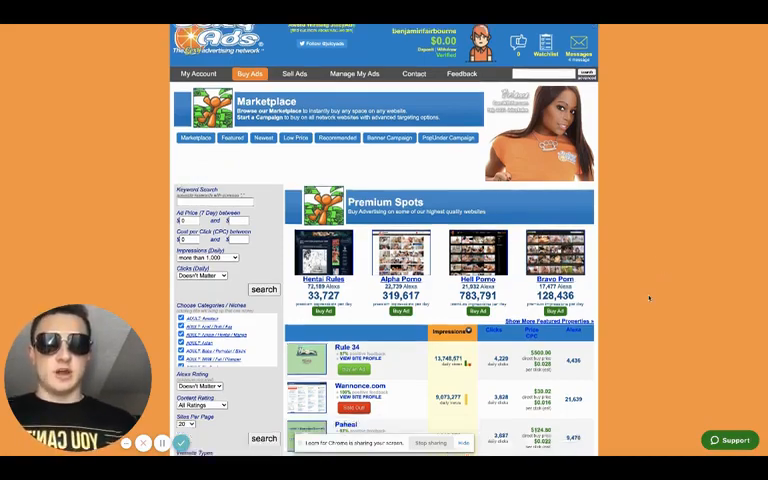
scroll("down", 3)
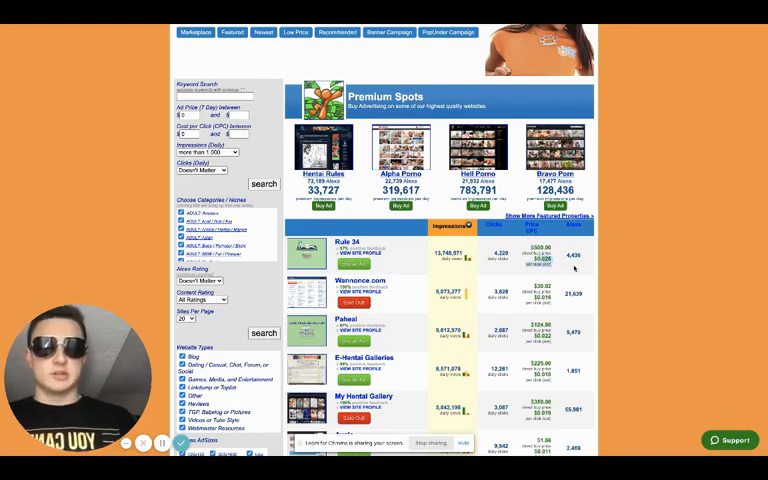
scroll("down", 3)
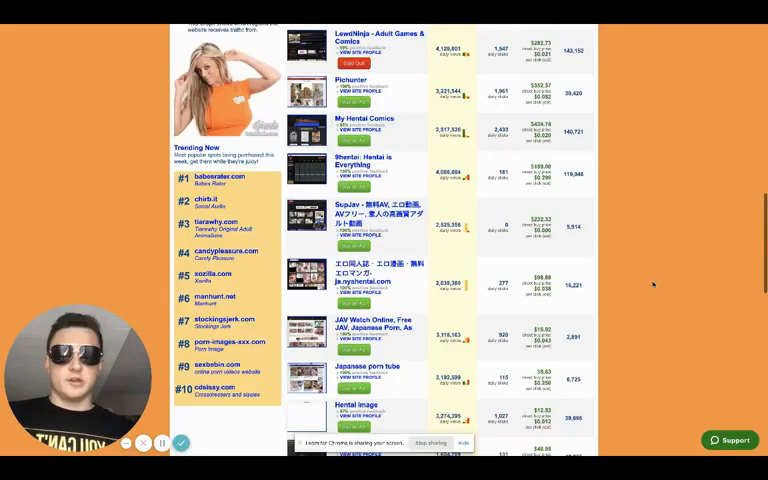
scroll("down", 3)
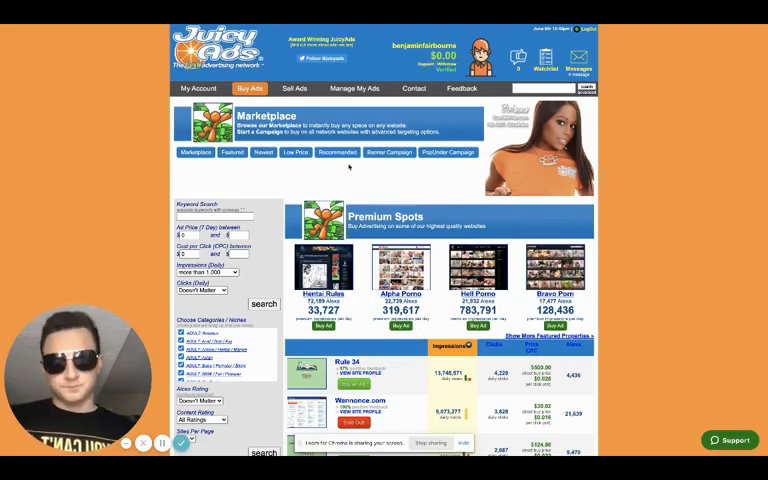
scroll("down", 3)
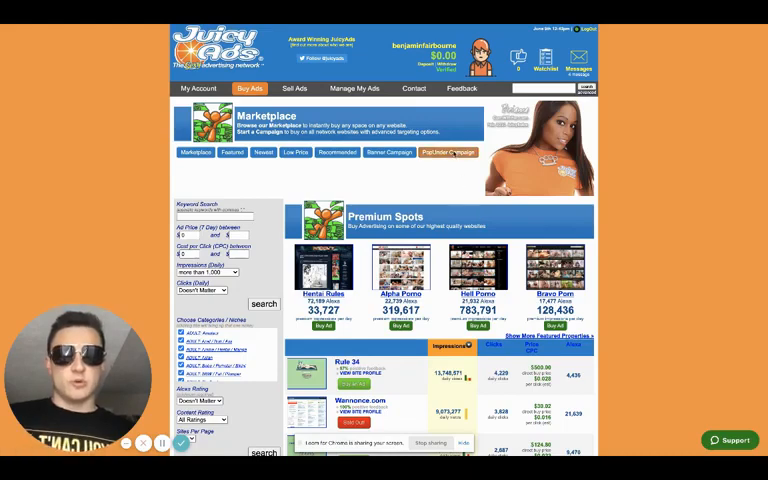
Step: Start a new PopUnder Traffic campaign targeted at the United States
left_click(448, 152)
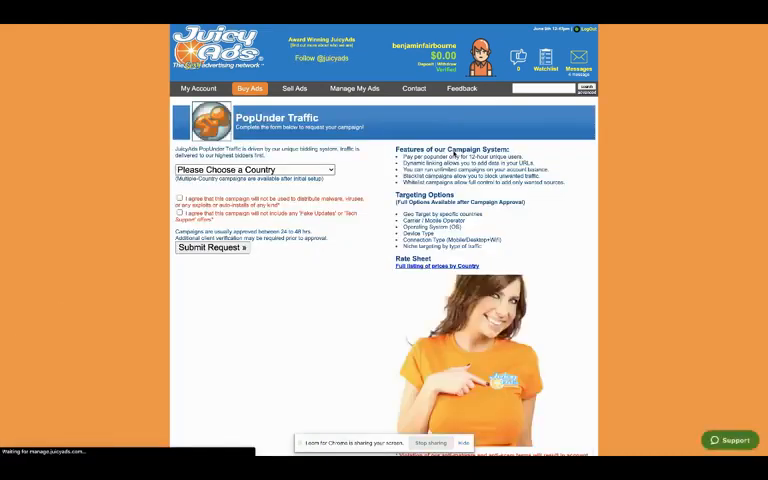
left_click(250, 170)
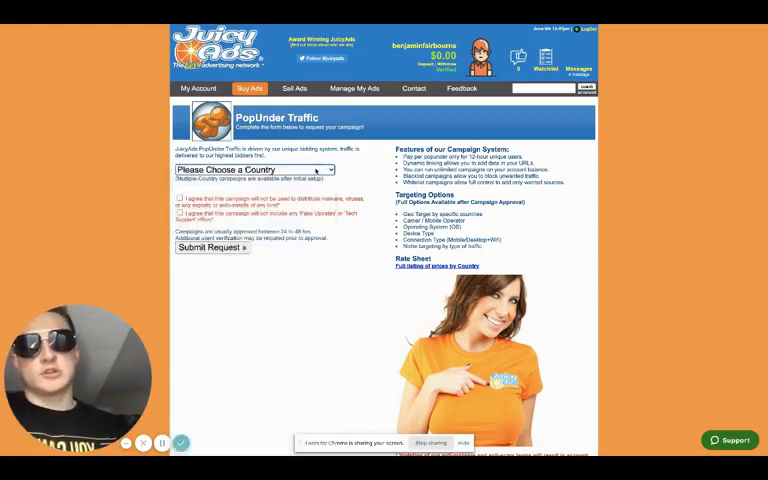
left_click(250, 168)
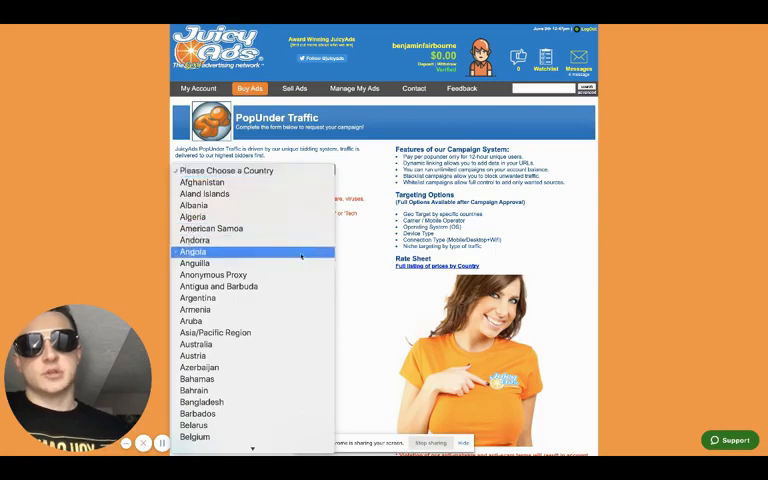
scroll("down", 3)
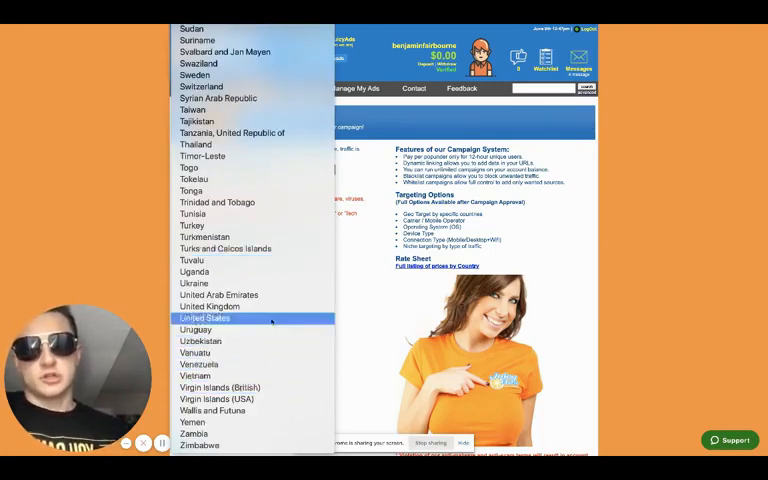
left_click(204, 318)
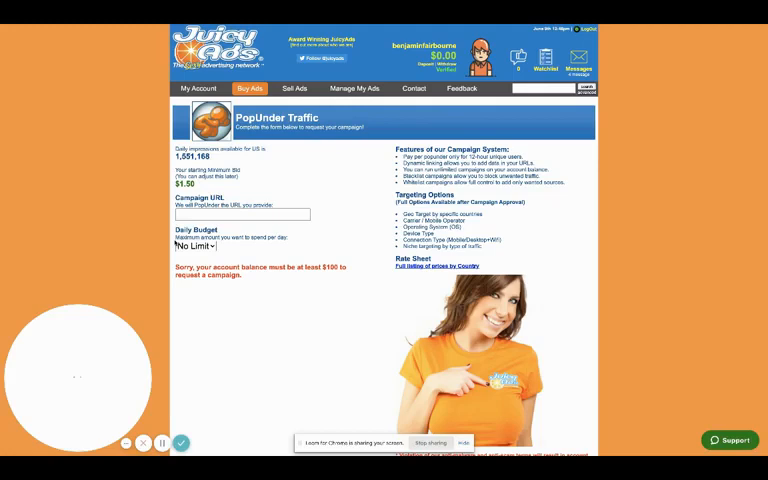
Step: Set a $100 daily budget and copy the CrakRevenue SmartLink for the Campaign URL
left_click(190, 246)
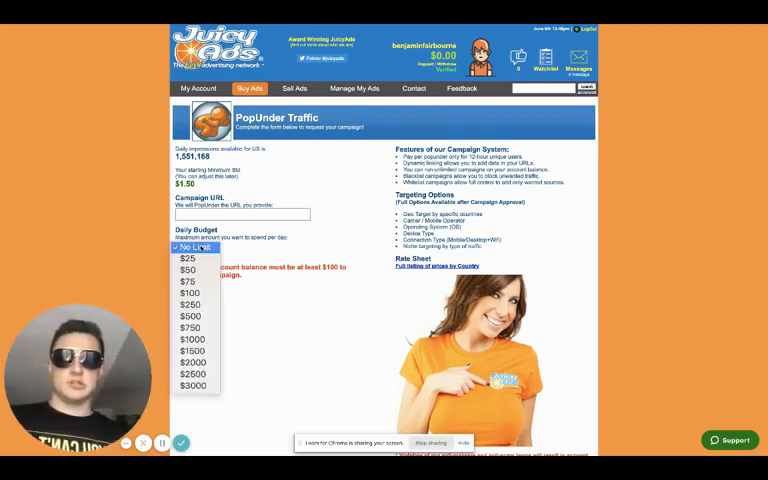
left_click(188, 292)
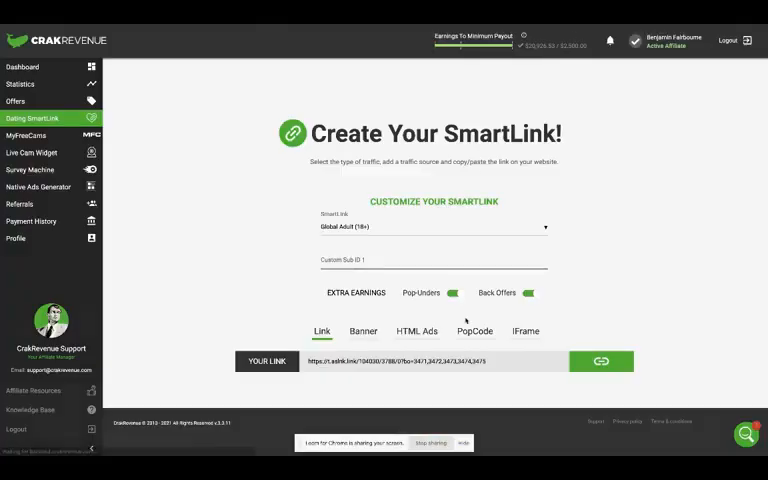
left_click(600, 360)
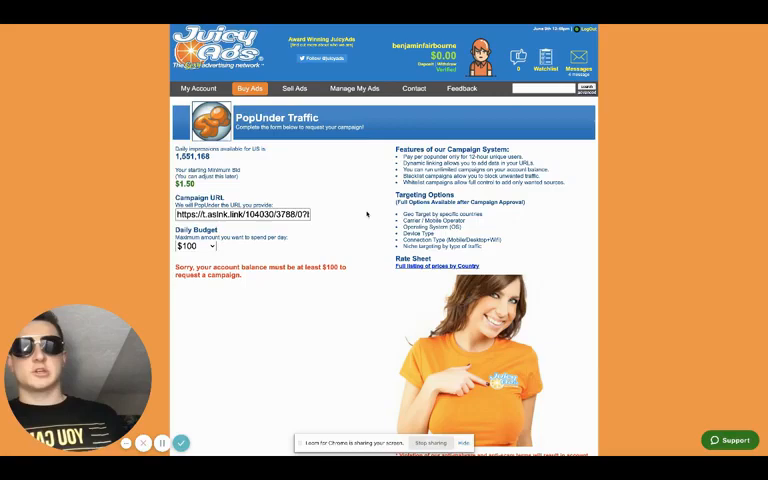
scroll("down", 3)
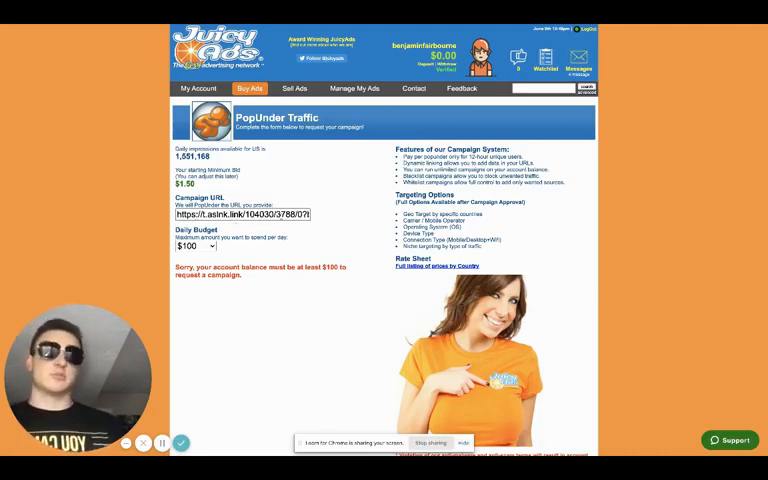
mouse_move(324, 236)
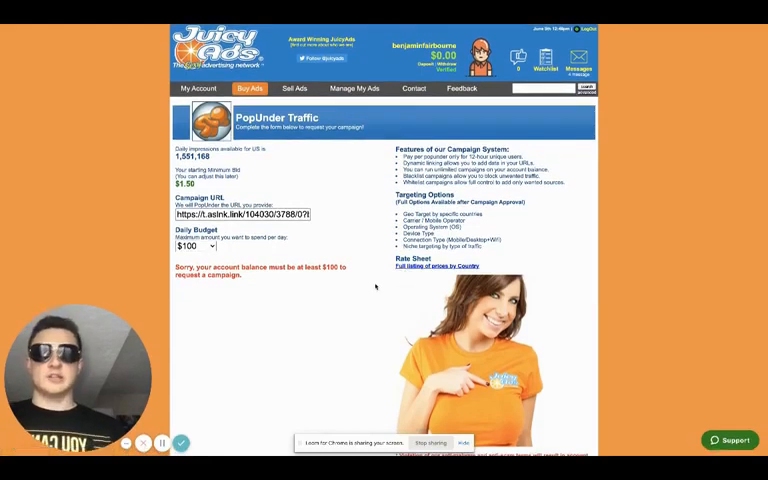
mouse_move(520, 228)
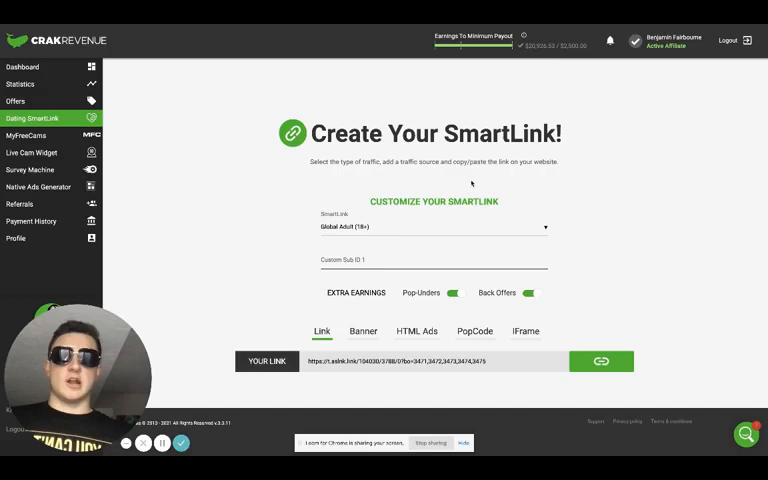
mouse_move(520, 200)
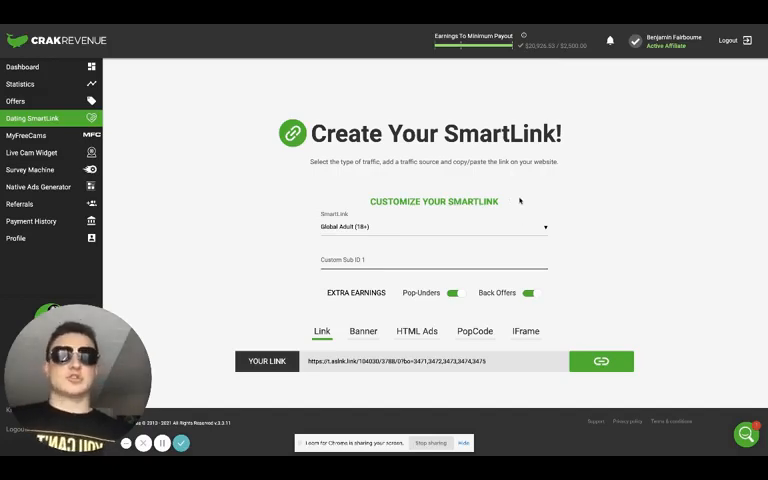
mouse_move(574, 204)
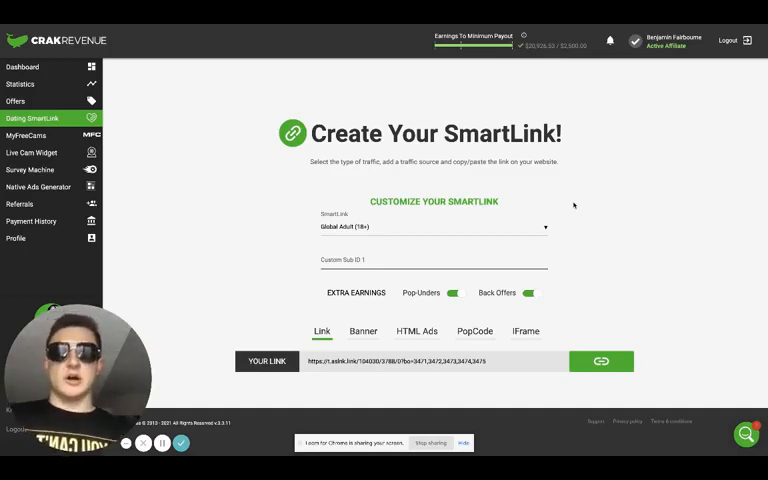
mouse_move(584, 228)
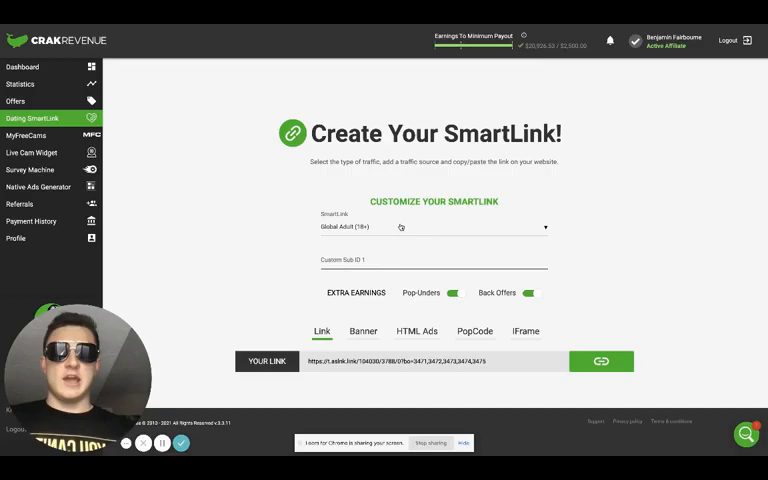
left_click(432, 228)
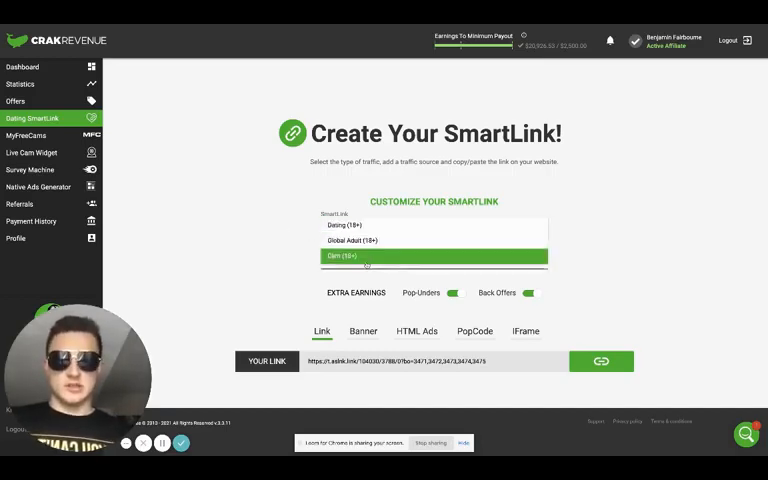
left_click(432, 240)
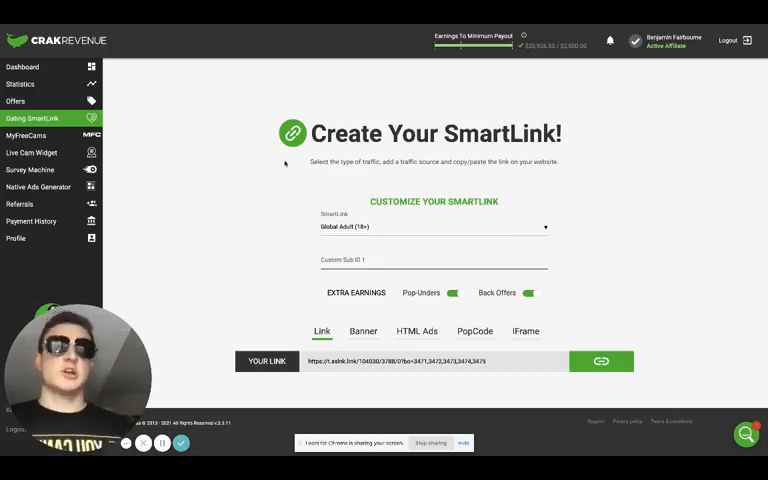
mouse_move(558, 178)
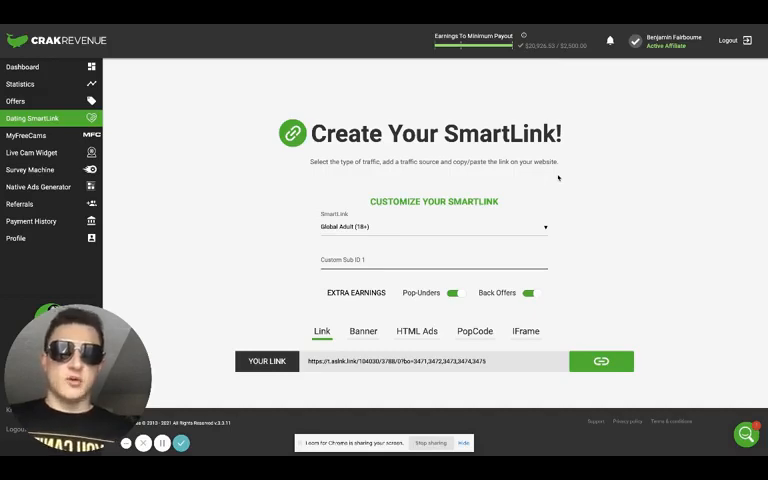
mouse_move(594, 240)
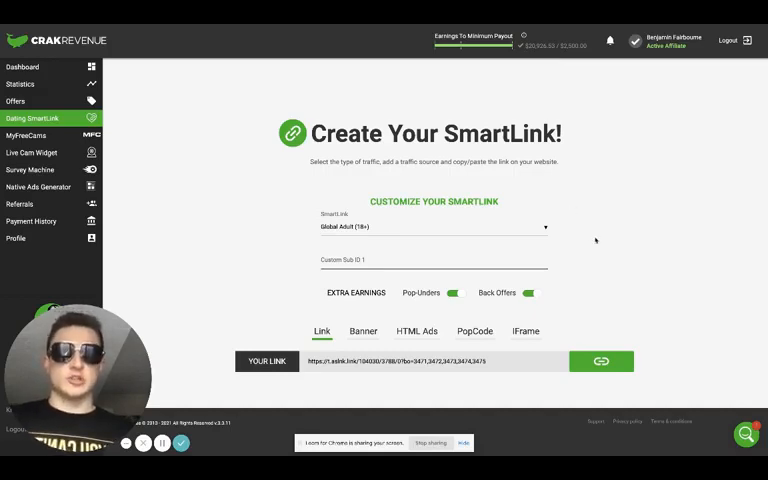
mouse_move(616, 264)
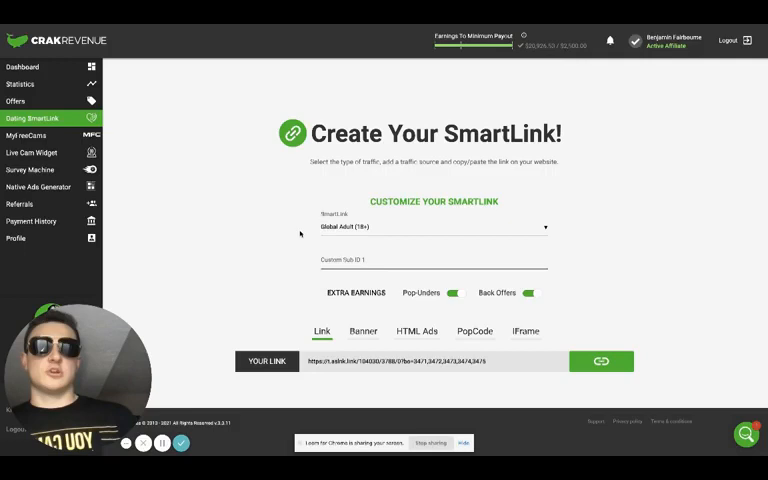
mouse_move(486, 78)
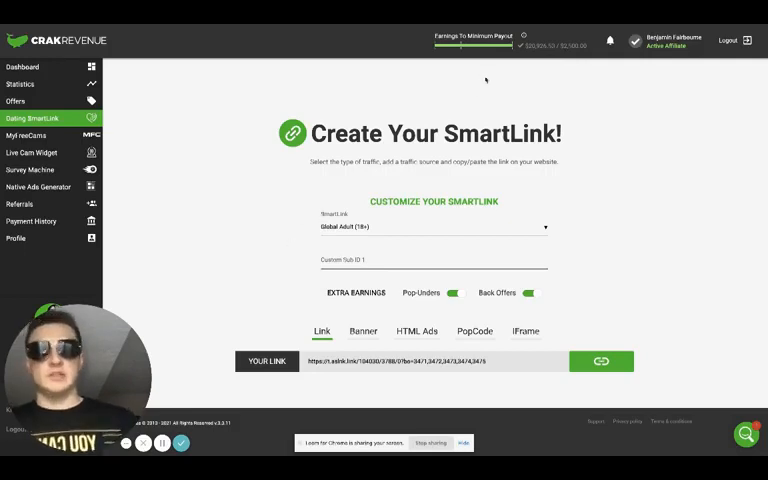